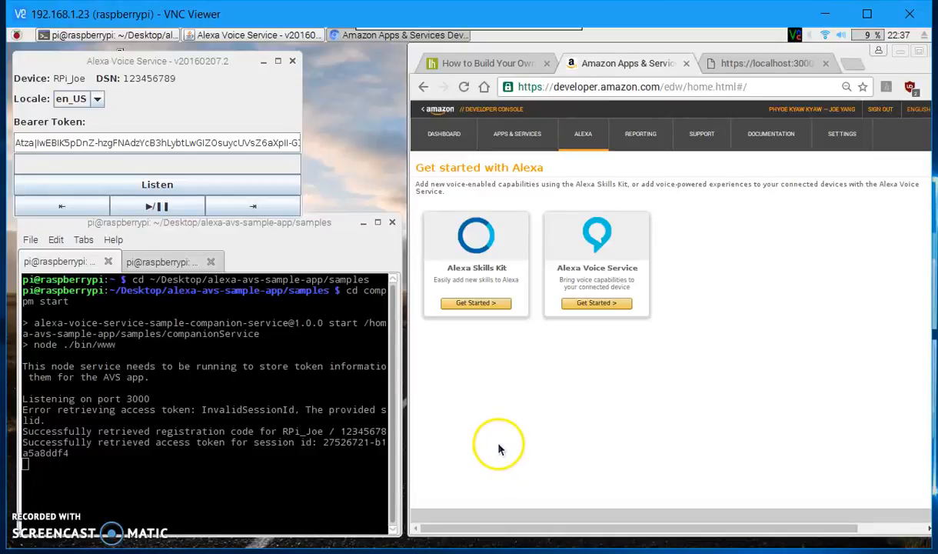
{"action": "mouse_move", "coordinate": [520, 391]}
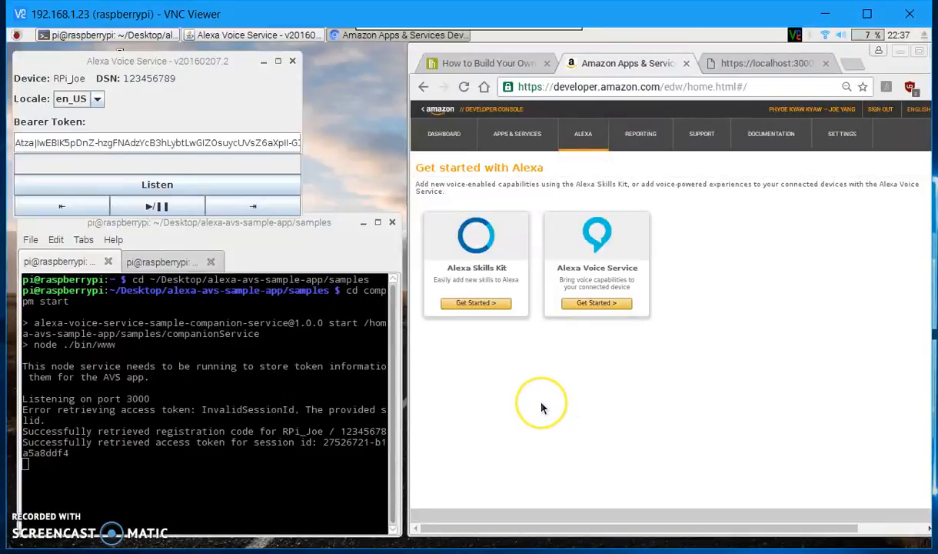
{"action": "mouse_move", "coordinate": [542, 408]}
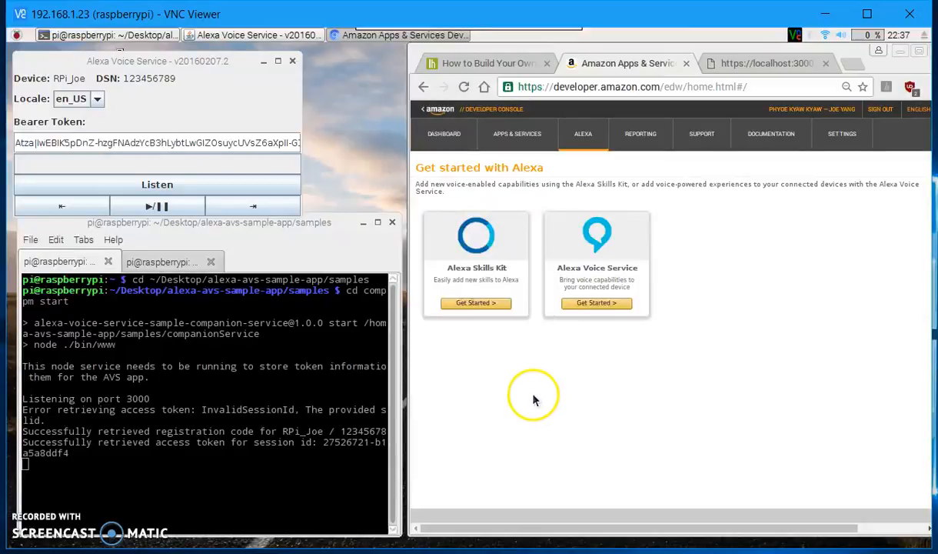
{"action": "mouse_move", "coordinate": [344, 253]}
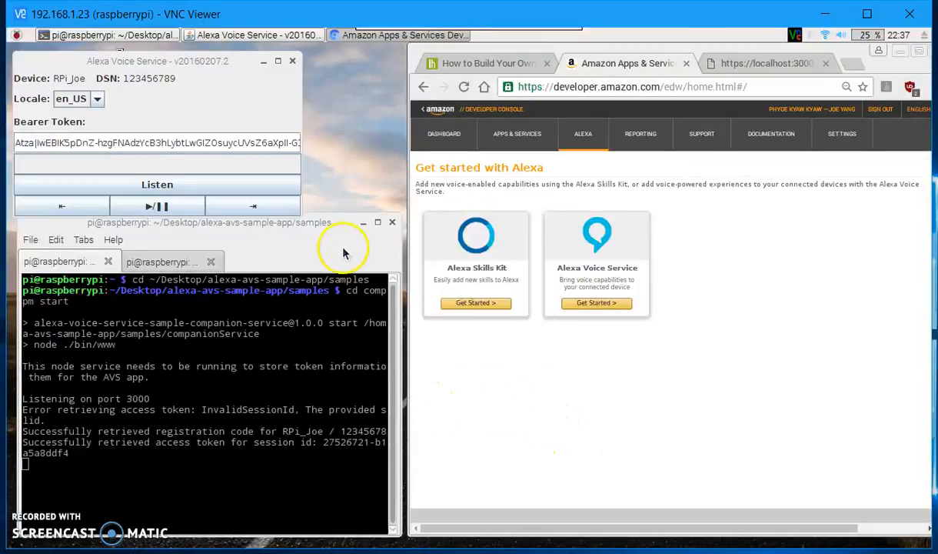
{"action": "mouse_move", "coordinate": [134, 72]}
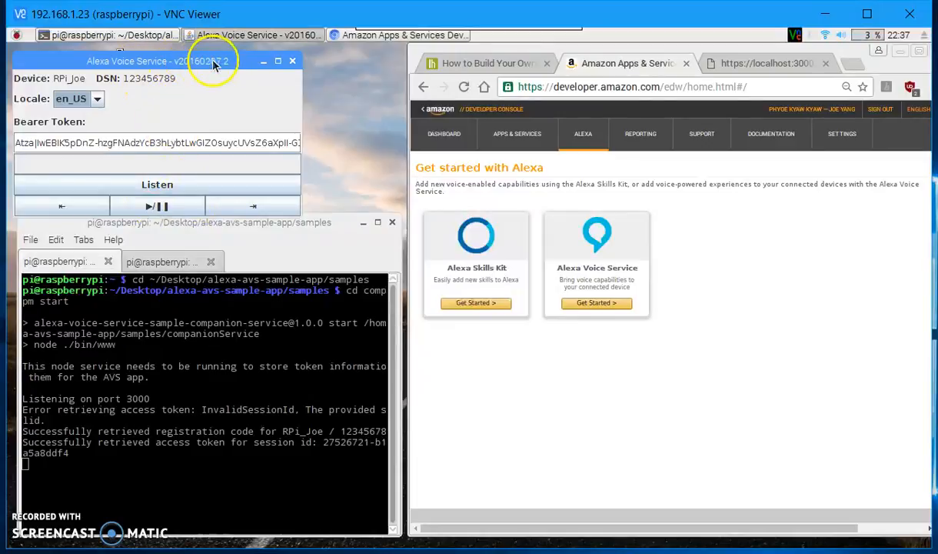
{"action": "mouse_move", "coordinate": [419, 158]}
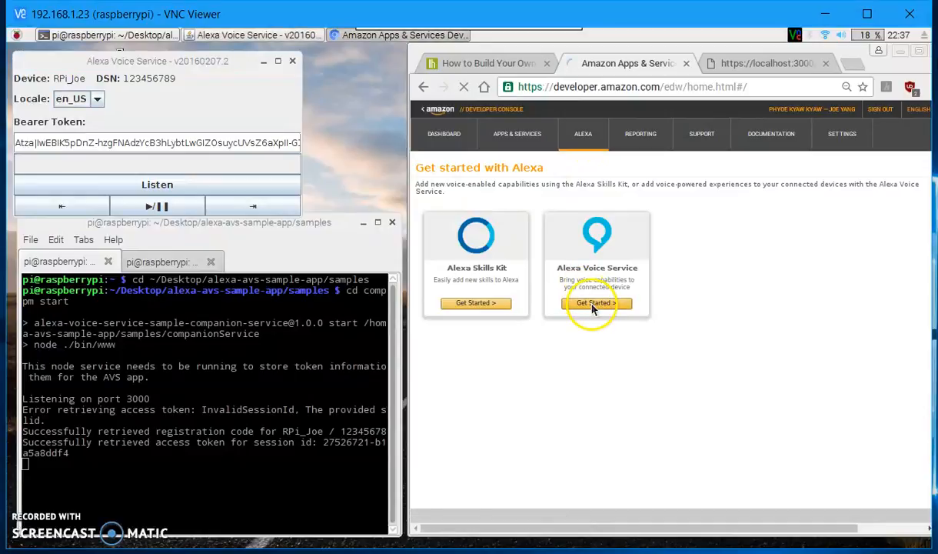
- Reach the Alexa Voice Service product registration page, then move on to the Lifehacker Echo article
{"action": "left_click", "coordinate": [597, 302]}
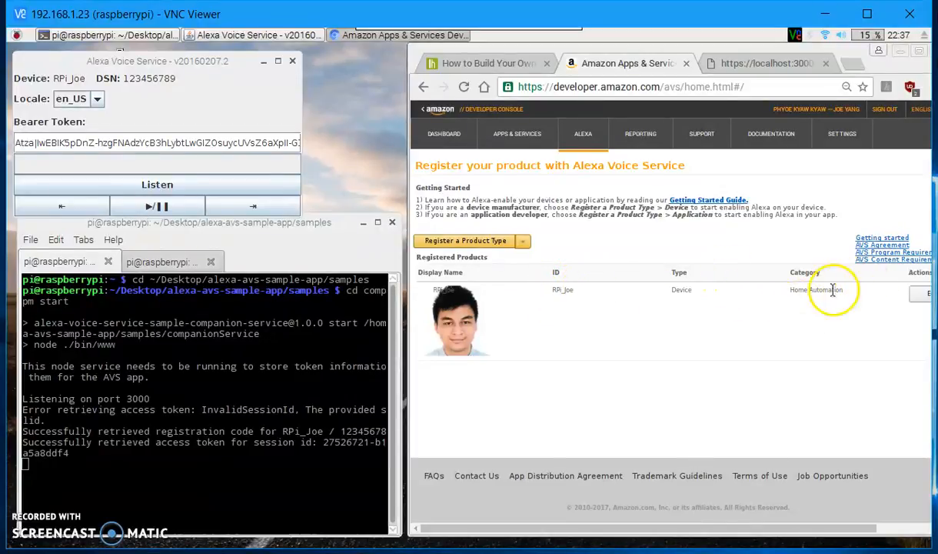
{"action": "mouse_move", "coordinate": [816, 293]}
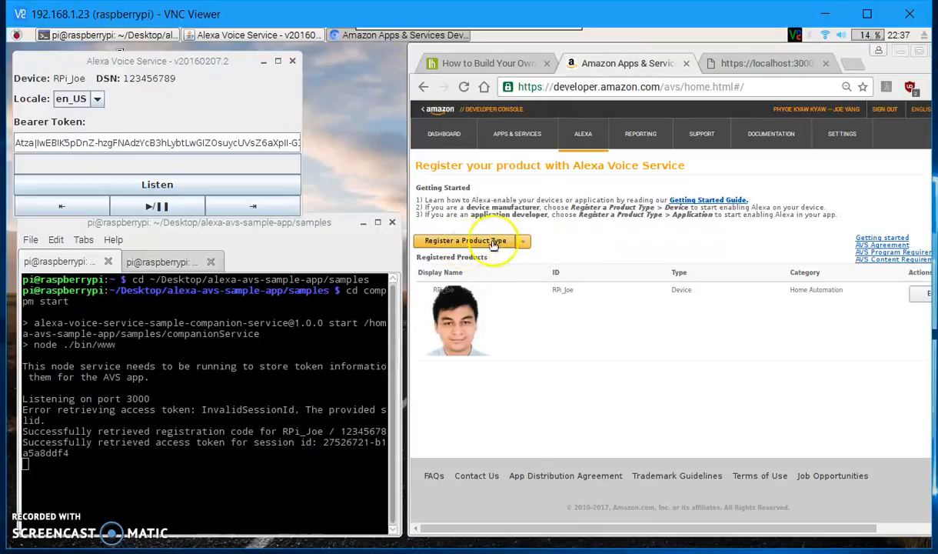
{"action": "left_click", "coordinate": [488, 63]}
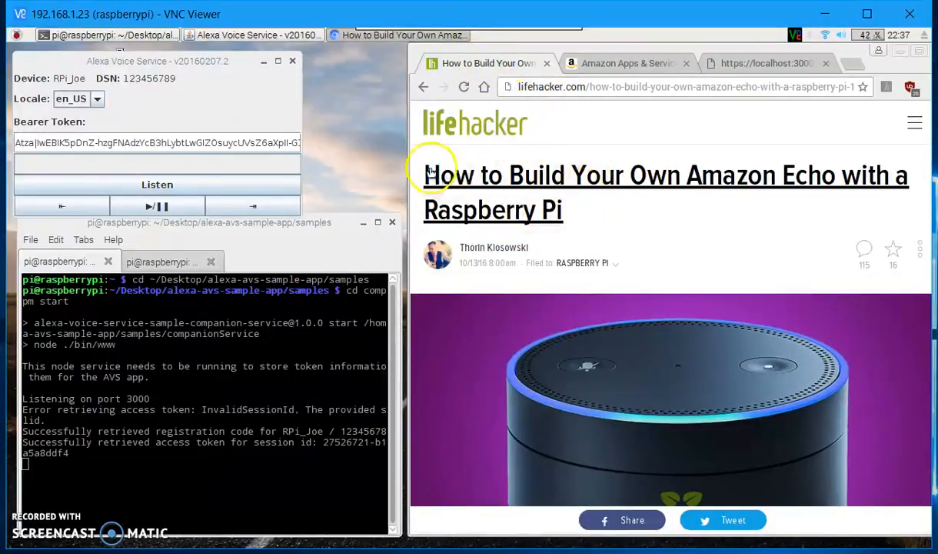
{"action": "mouse_move", "coordinate": [615, 219]}
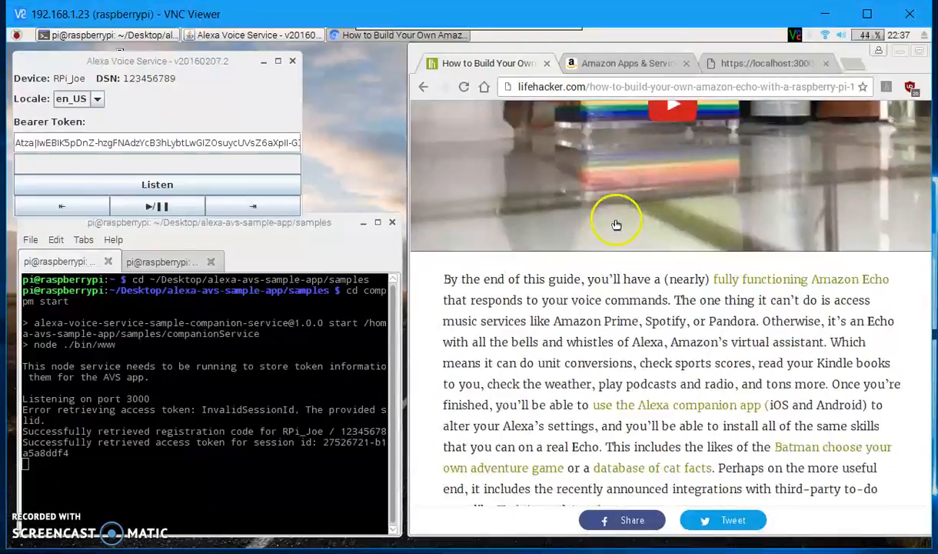
- Scroll the Lifehacker article down to its 'What You'll Need' parts list and bring the app-log terminal forward
{"action": "scroll", "scroll_direction": "down", "scroll_amount": 3}
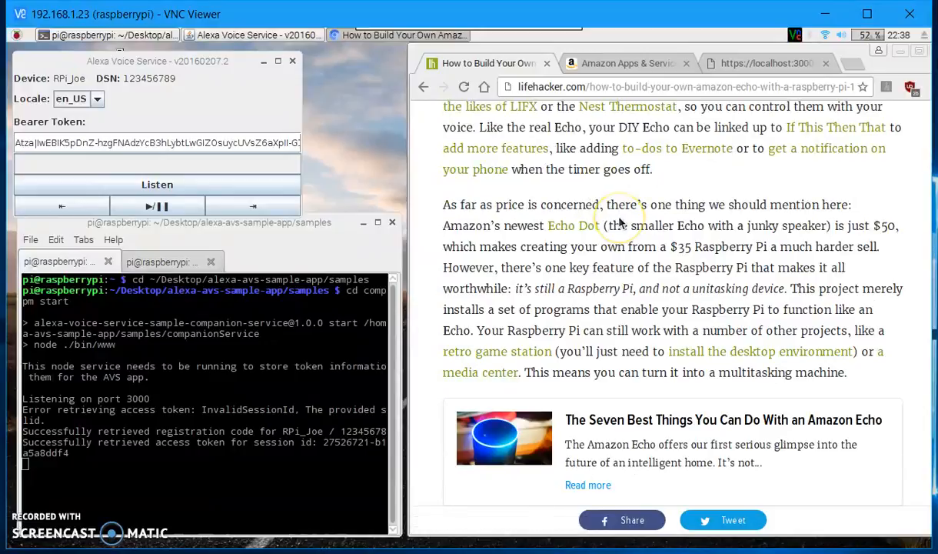
{"action": "scroll", "scroll_direction": "down", "scroll_amount": 3}
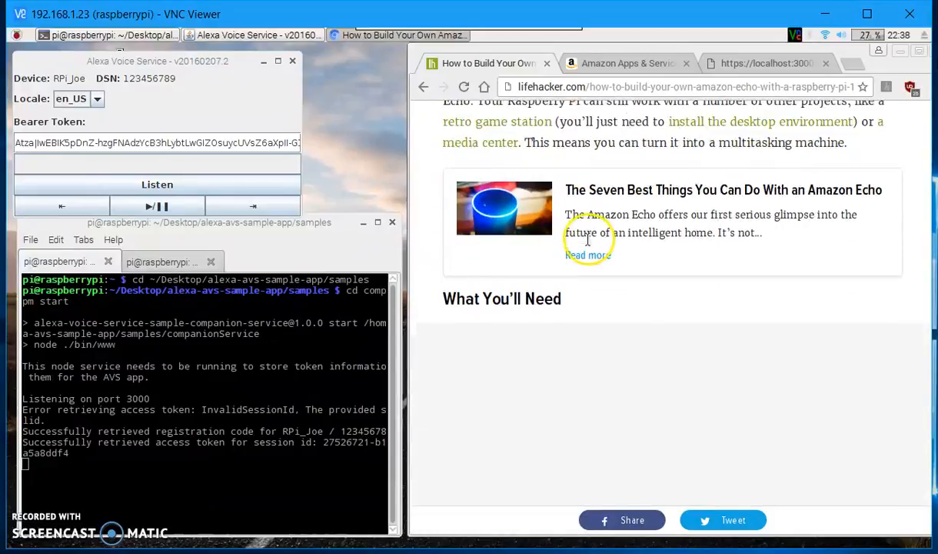
{"action": "scroll", "scroll_direction": "down", "scroll_amount": 3}
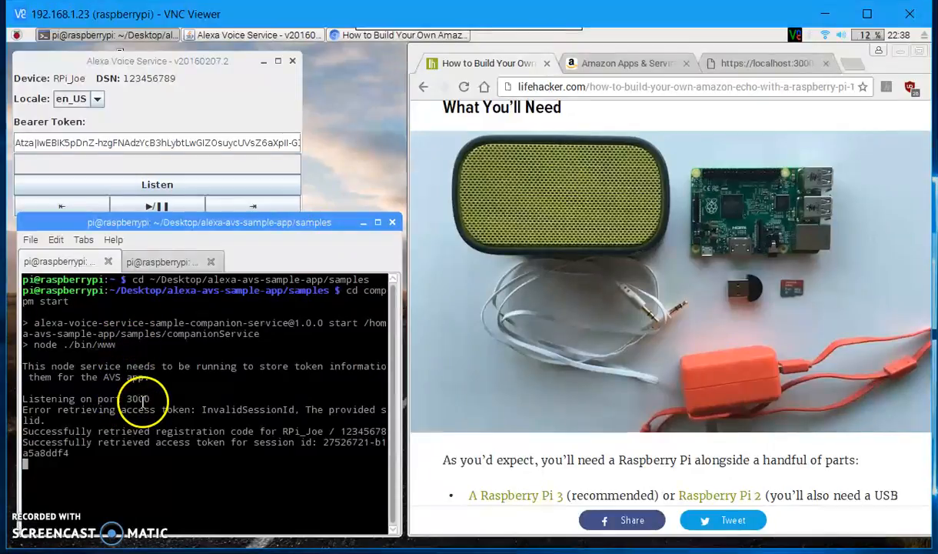
{"action": "left_click", "coordinate": [159, 262]}
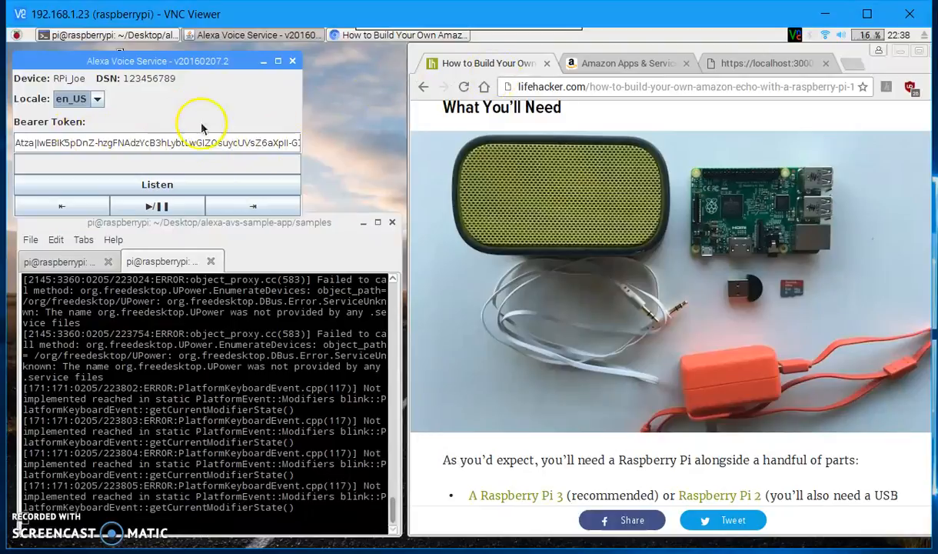
{"action": "mouse_move", "coordinate": [54, 134]}
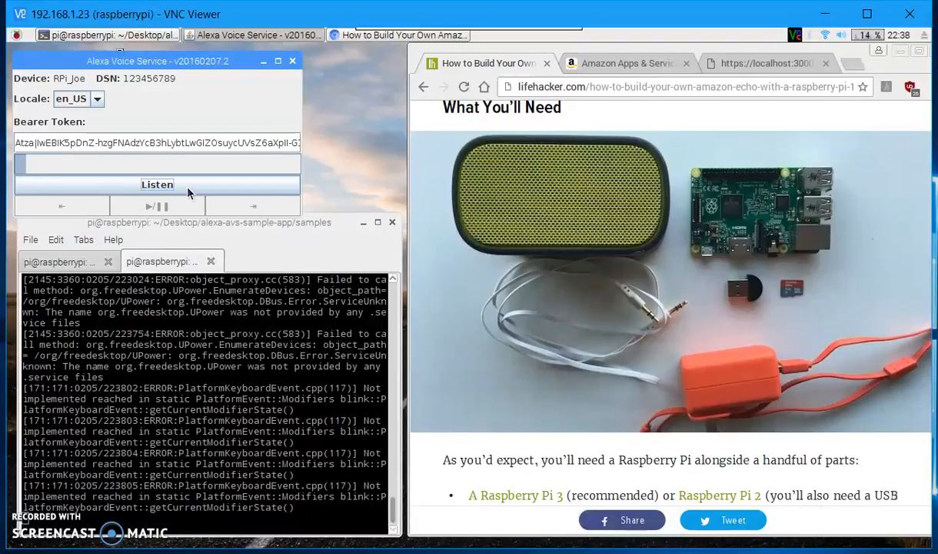
- Have Alexa start listening for a spoken question
{"action": "left_click", "coordinate": [157, 184]}
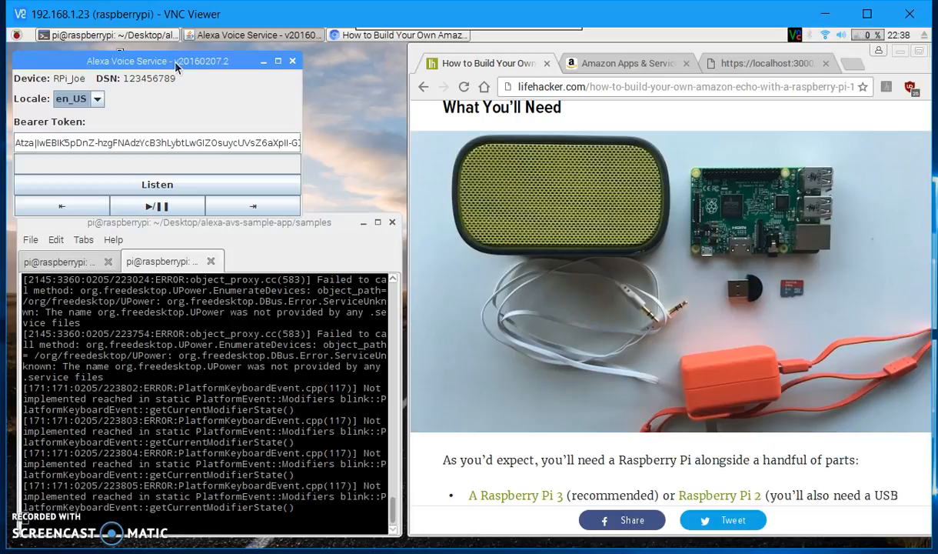
- Ask Alexa four more spoken questions via Listen, letting it answer each in turn
{"action": "left_click", "coordinate": [157, 184]}
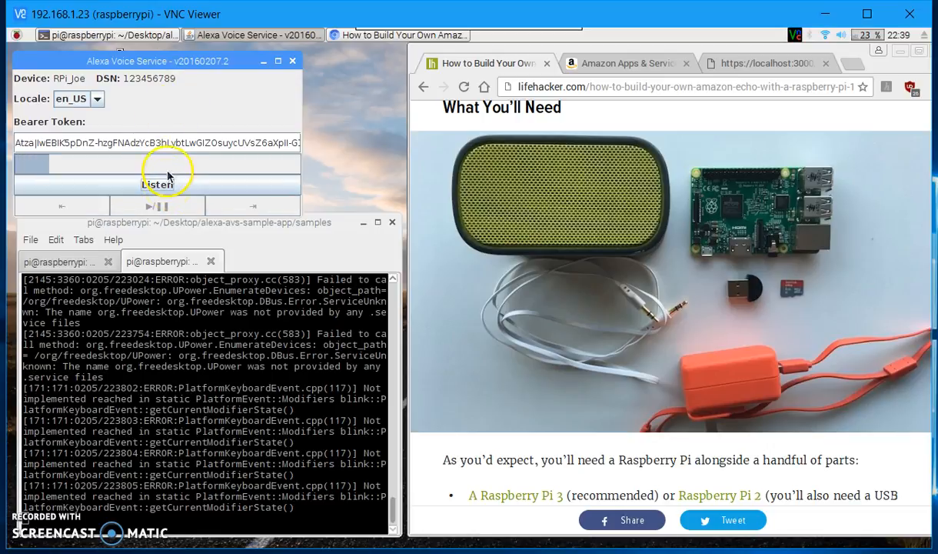
{"action": "left_click", "coordinate": [157, 184]}
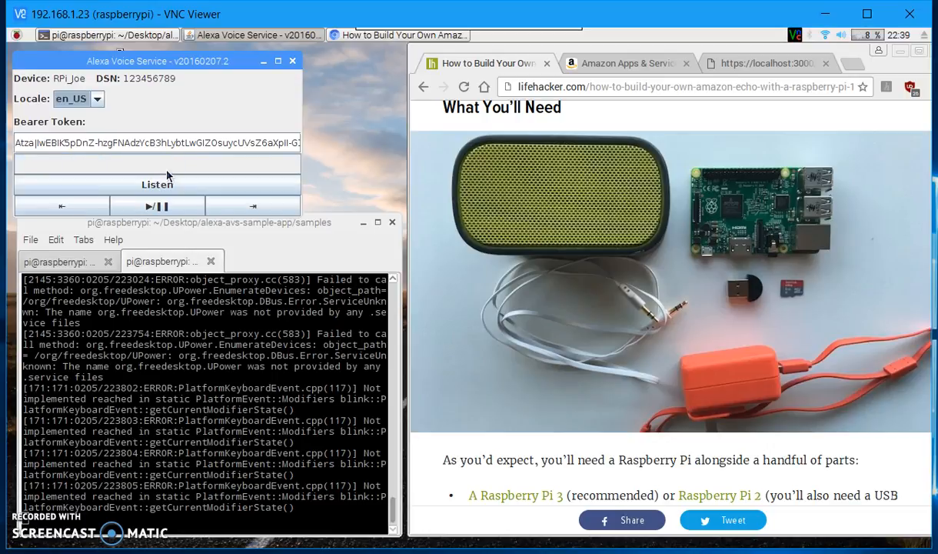
{"action": "left_click", "coordinate": [157, 184]}
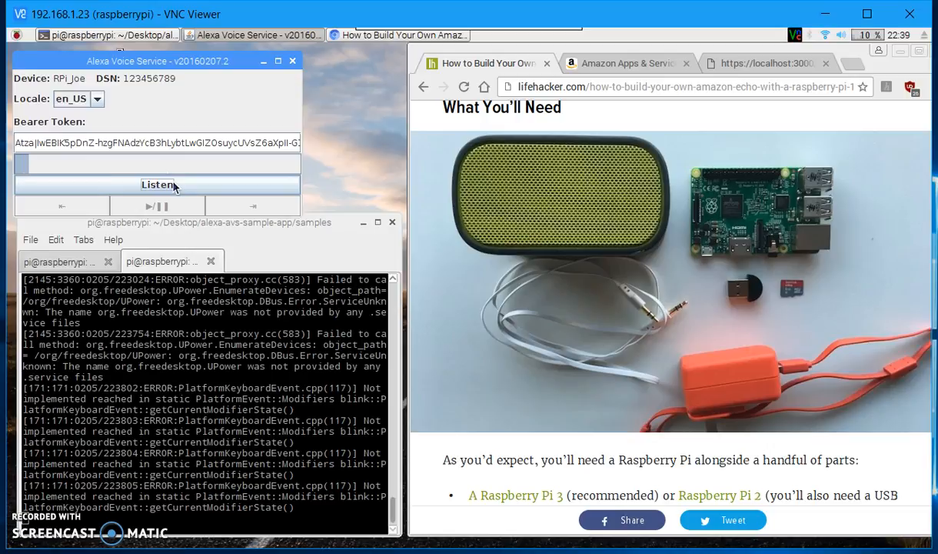
{"action": "left_click", "coordinate": [157, 185]}
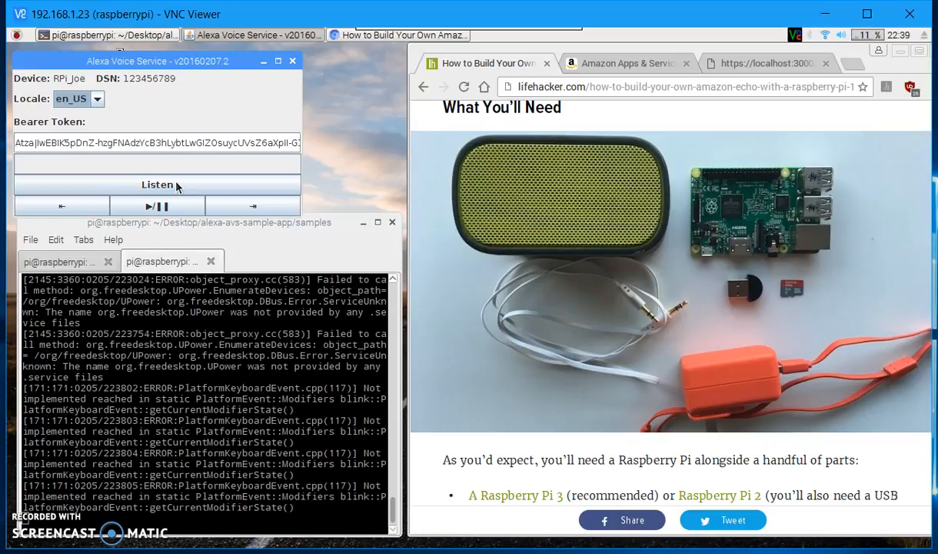
{"action": "left_click", "coordinate": [157, 184]}
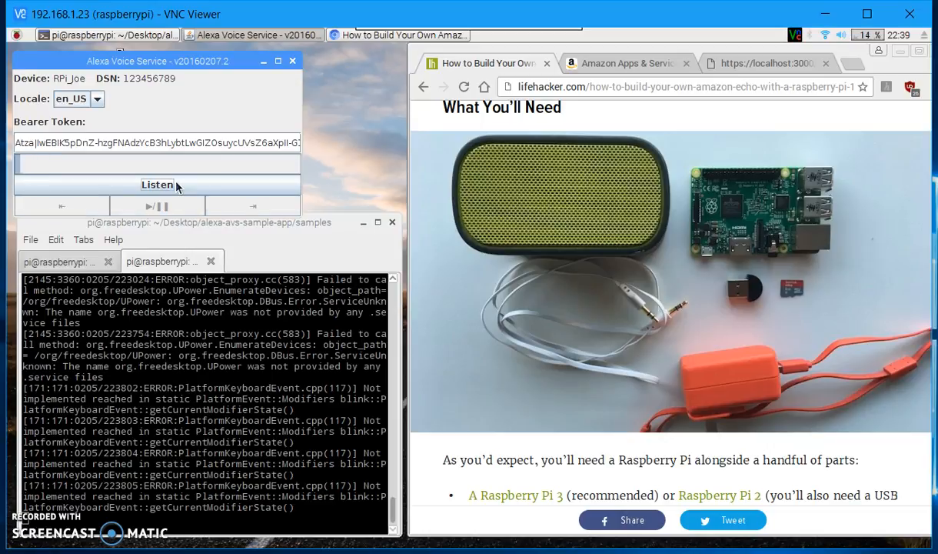
{"action": "left_click", "coordinate": [157, 184]}
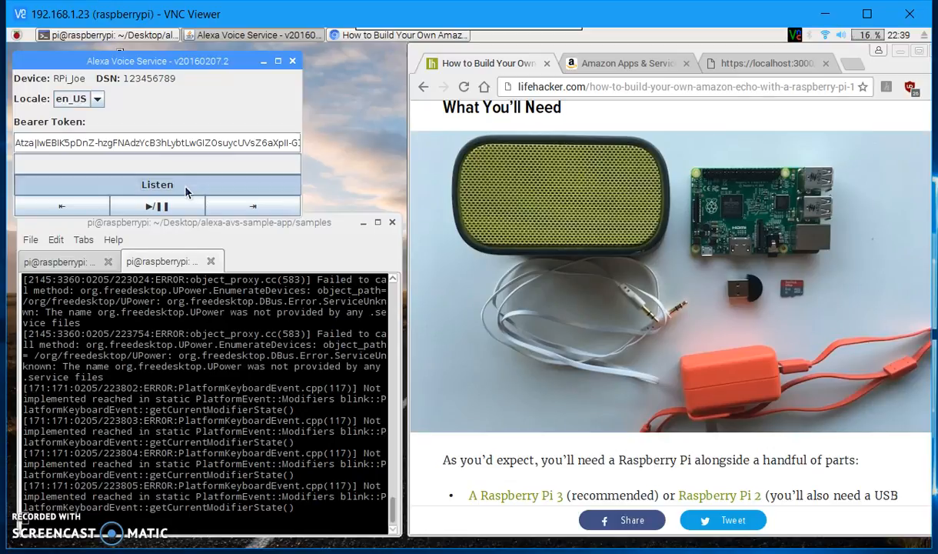
{"action": "left_click", "coordinate": [157, 184]}
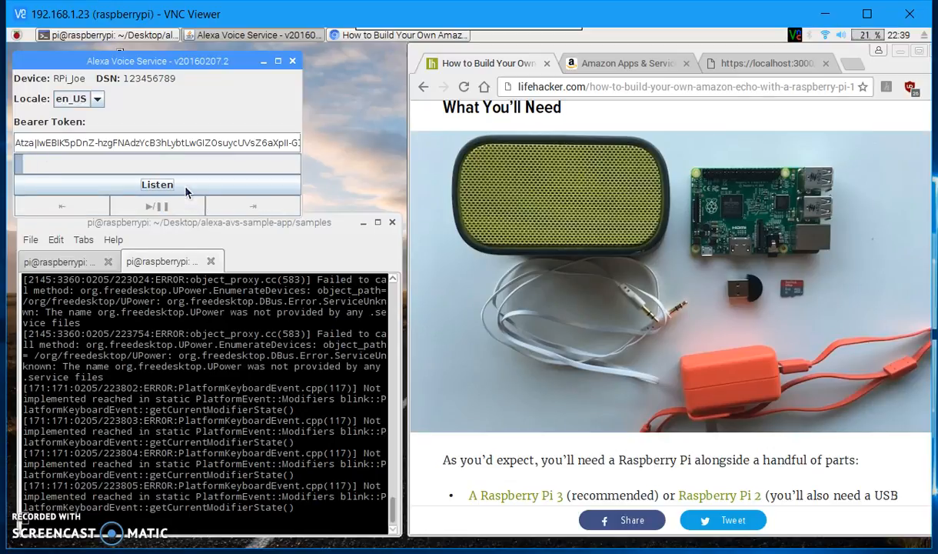
{"action": "left_click", "coordinate": [157, 183]}
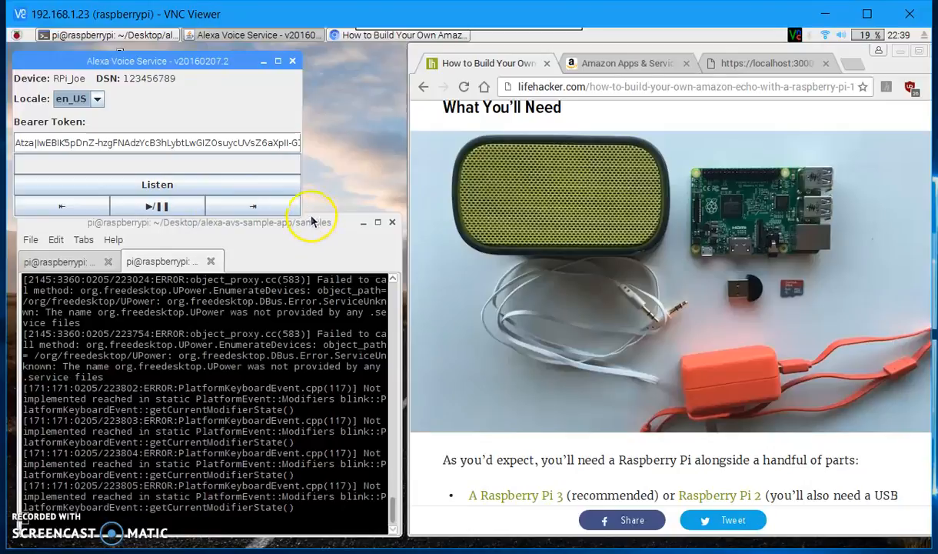
{"action": "mouse_move", "coordinate": [218, 166]}
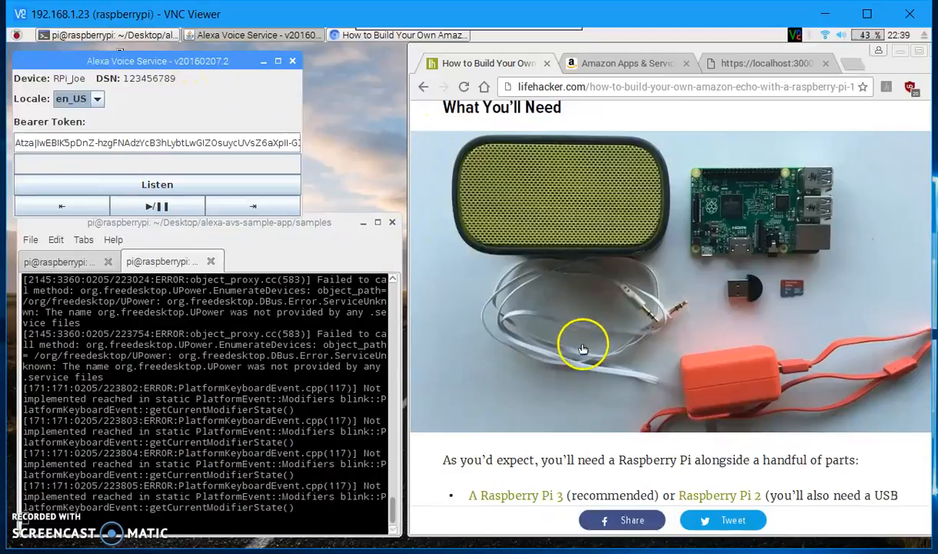
- Scroll the article past the parts list to 'Step One: Register for an Amazon Developer Account'
{"action": "scroll", "scroll_direction": "down", "scroll_amount": 3}
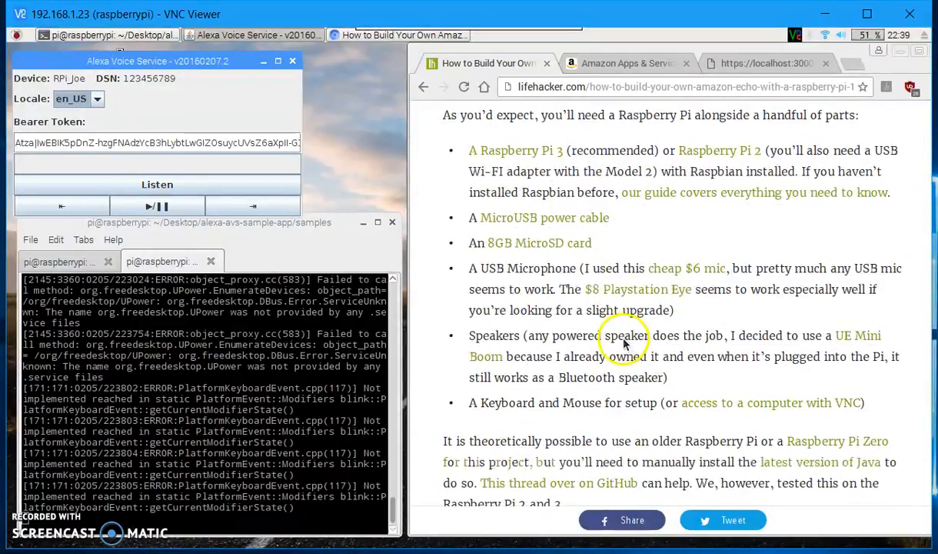
{"action": "scroll", "scroll_direction": "down", "scroll_amount": 3}
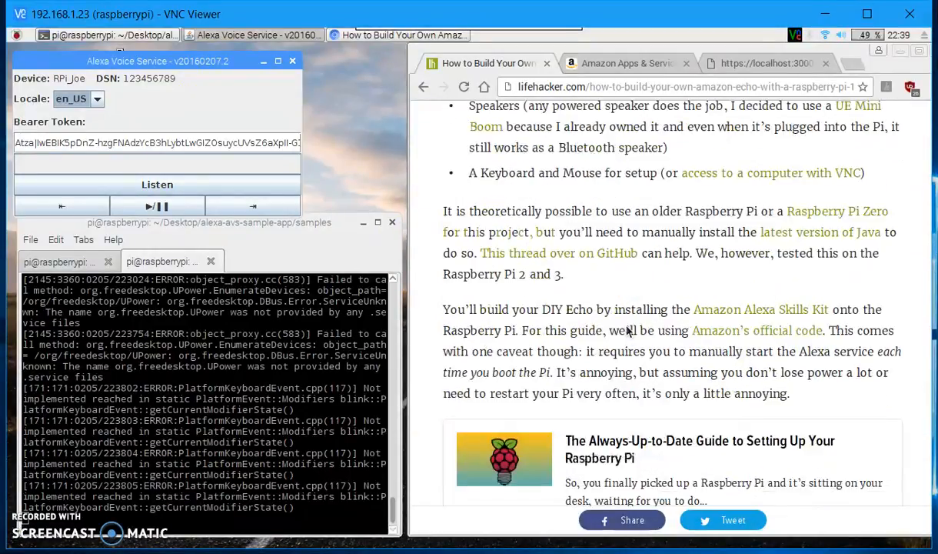
{"action": "scroll", "scroll_direction": "down", "scroll_amount": 3}
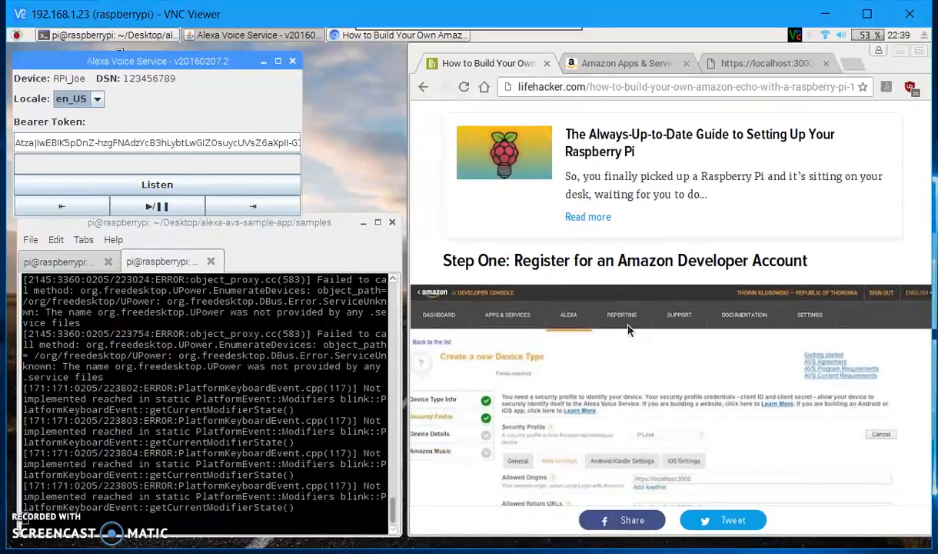